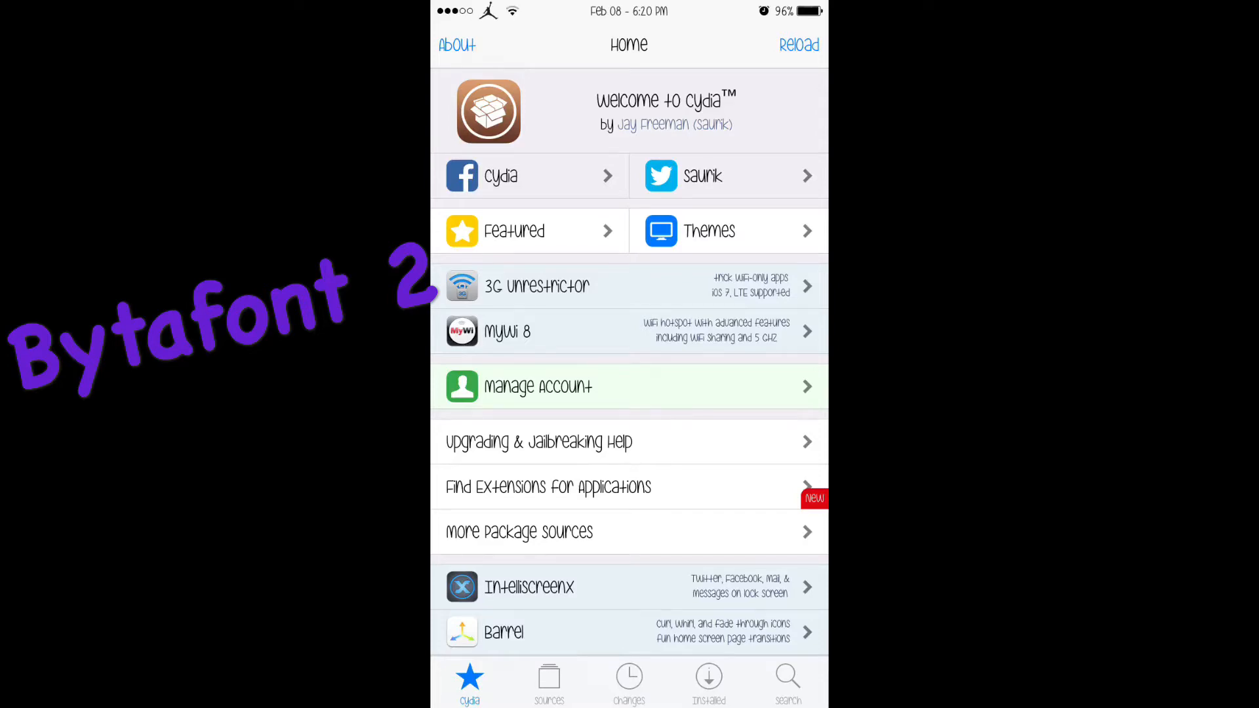
Search Cydia for 'byta' and check the installed Bytafont 2 package entry
scroll(down, 3)
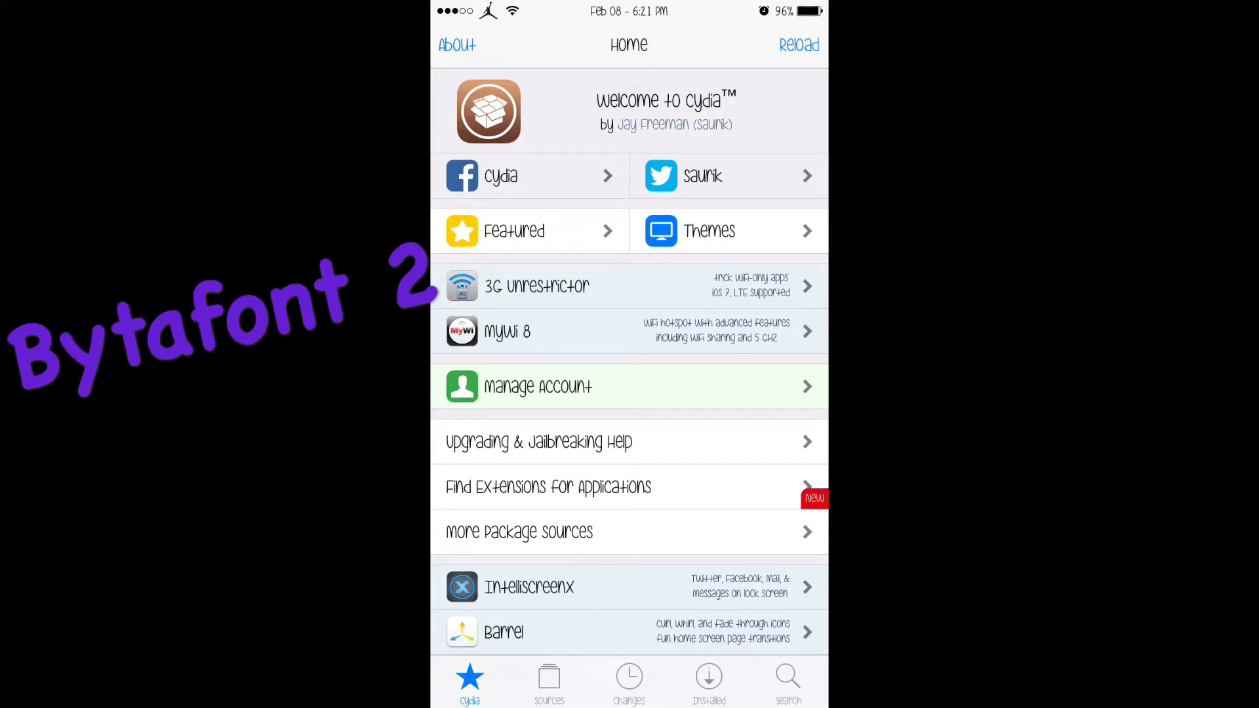
scroll(down, 3)
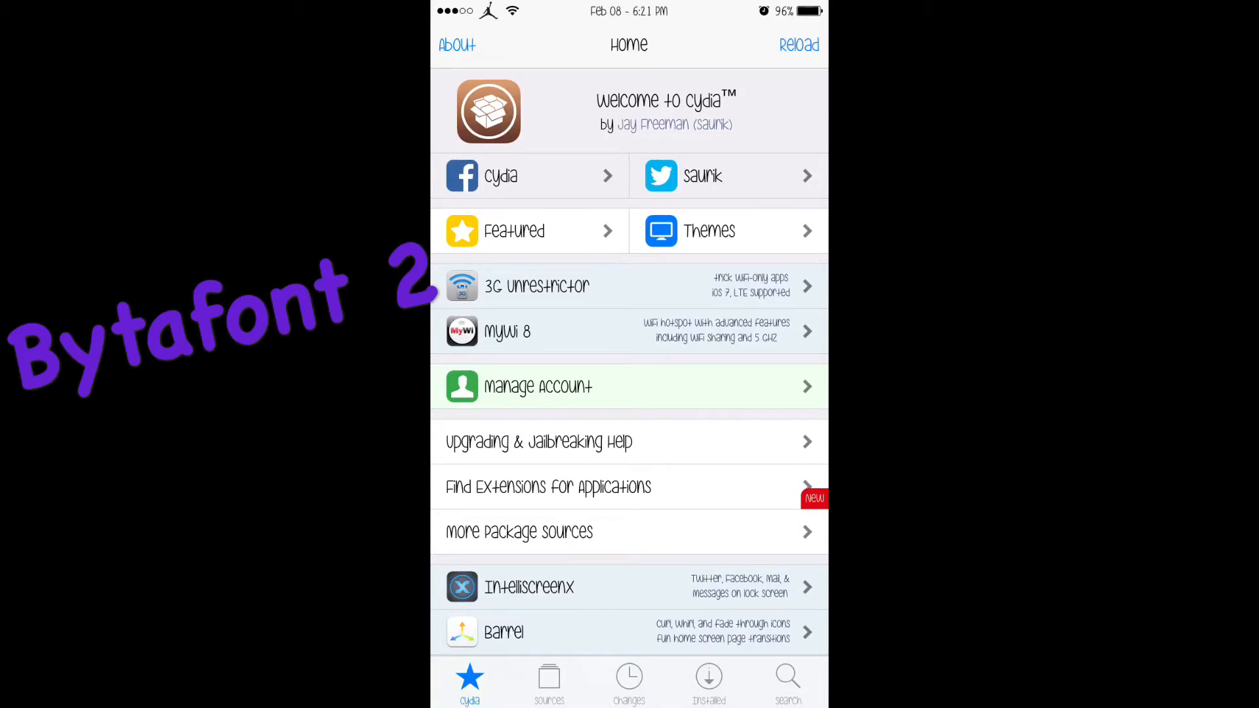
click(787, 682)
text(byta)
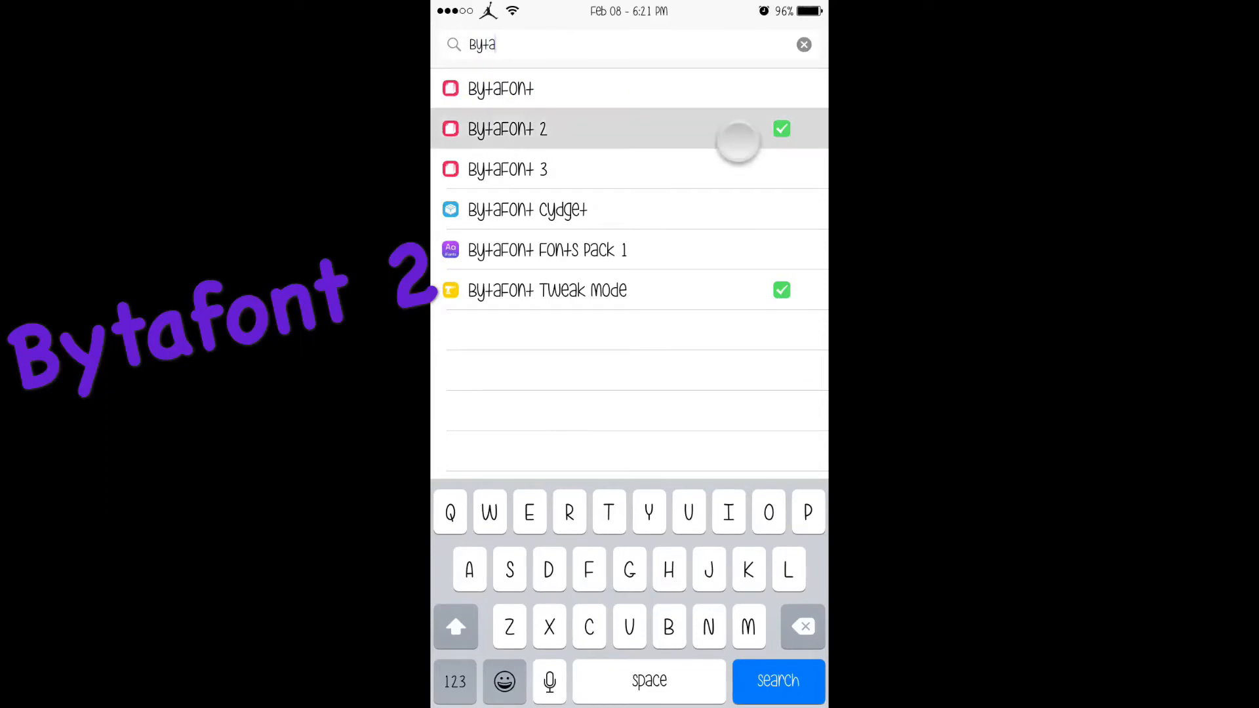
click(508, 129)
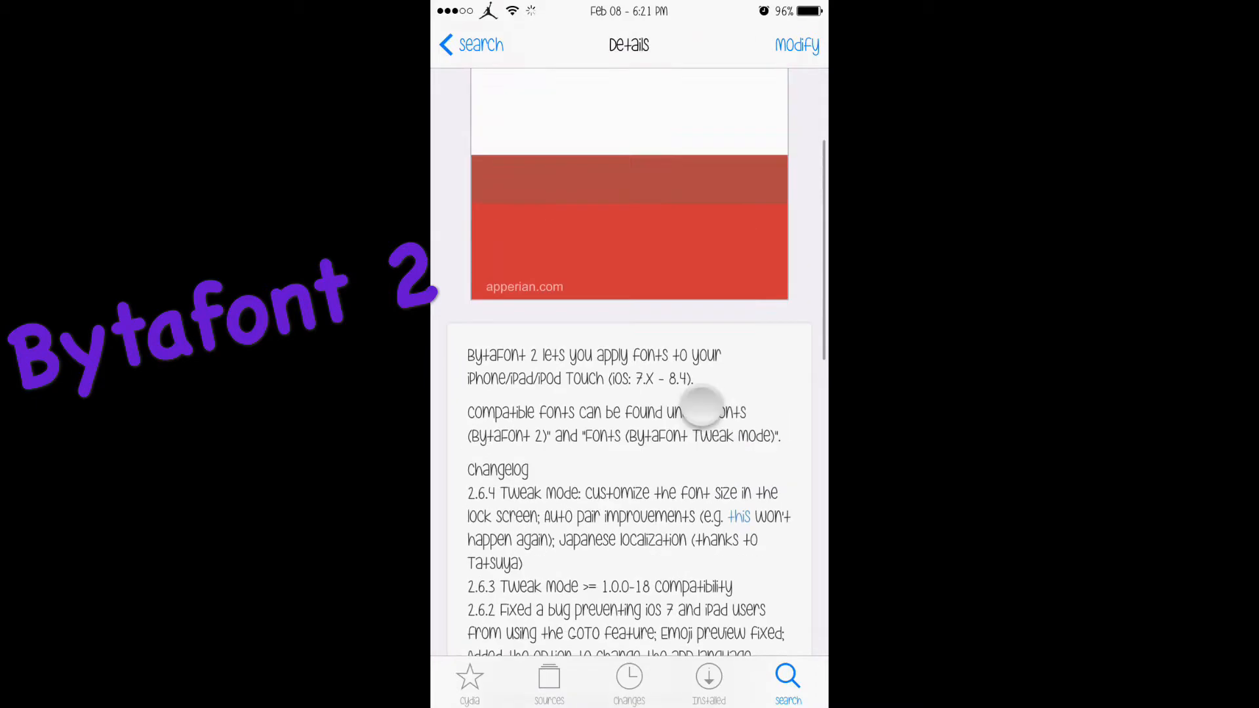
click(472, 45)
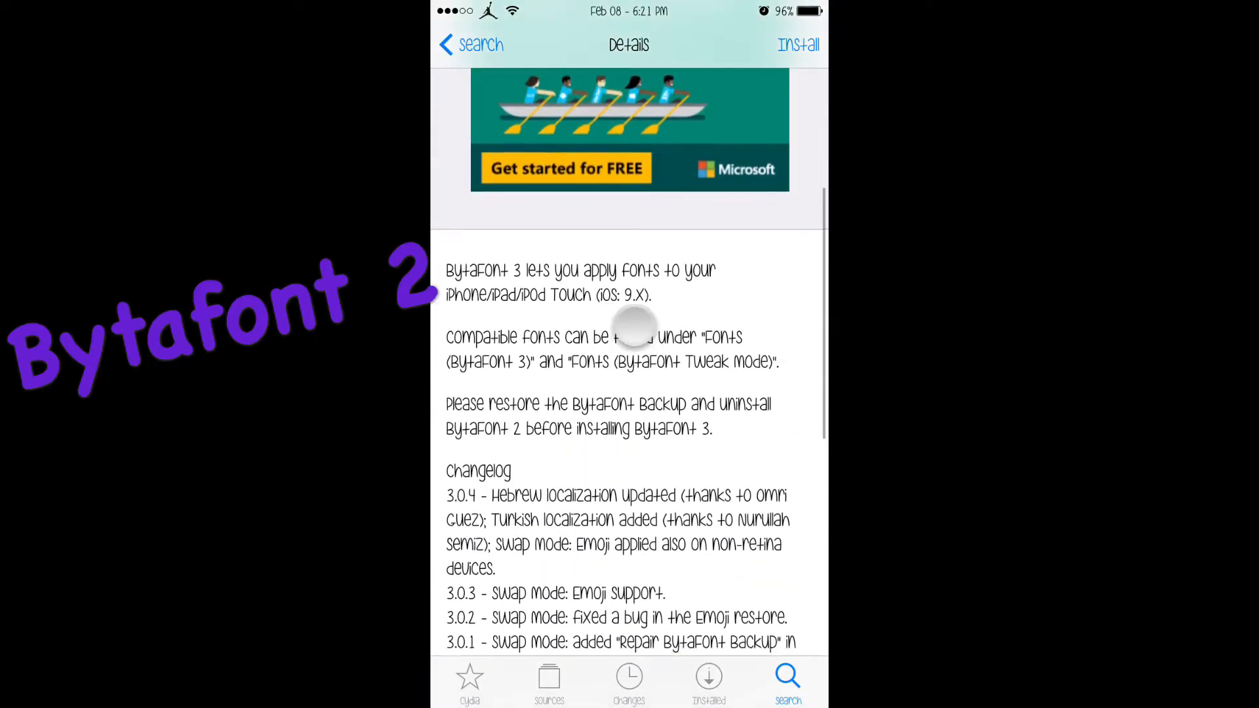
View the Bytafont 3 package and read through its Details page
scroll(up, 3)
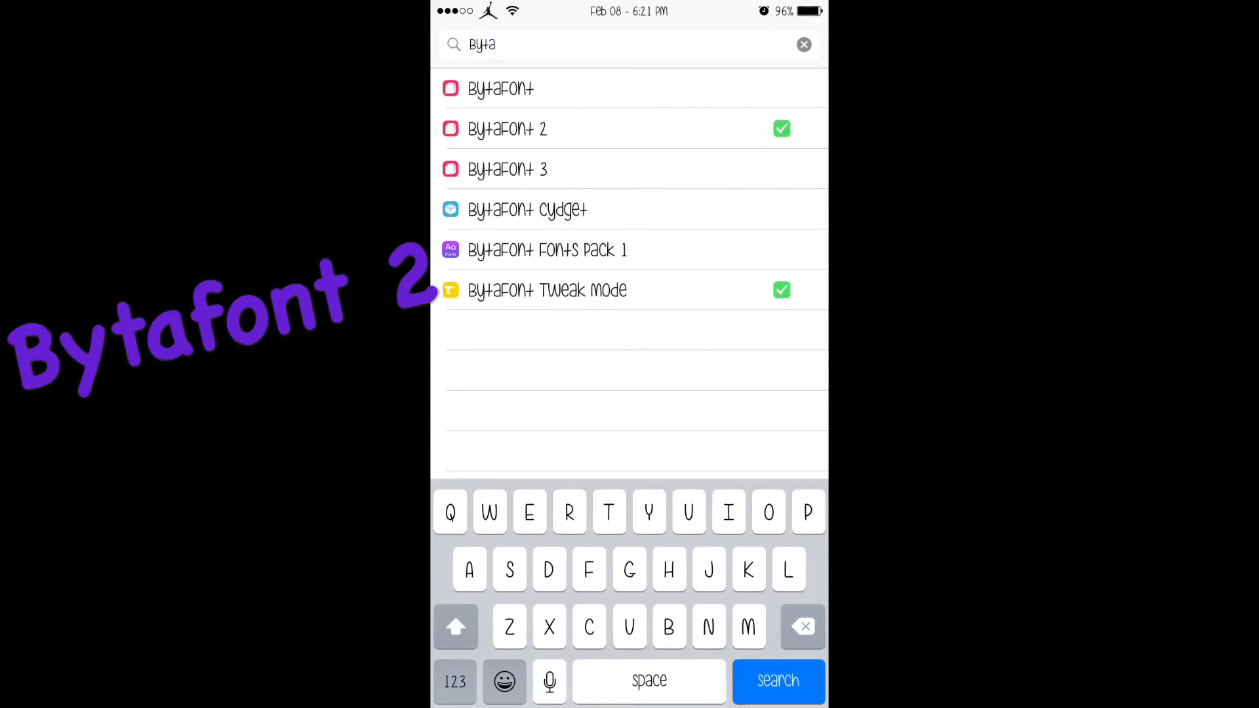
click(507, 129)
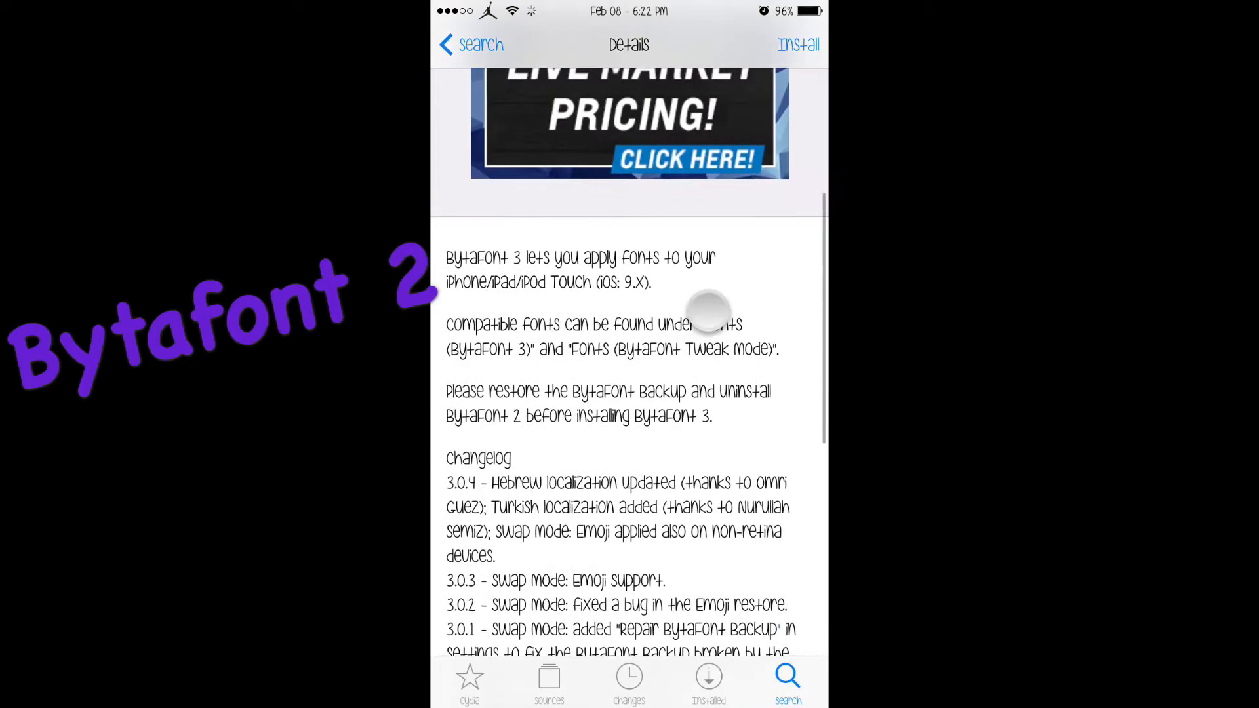
scroll(down, 3)
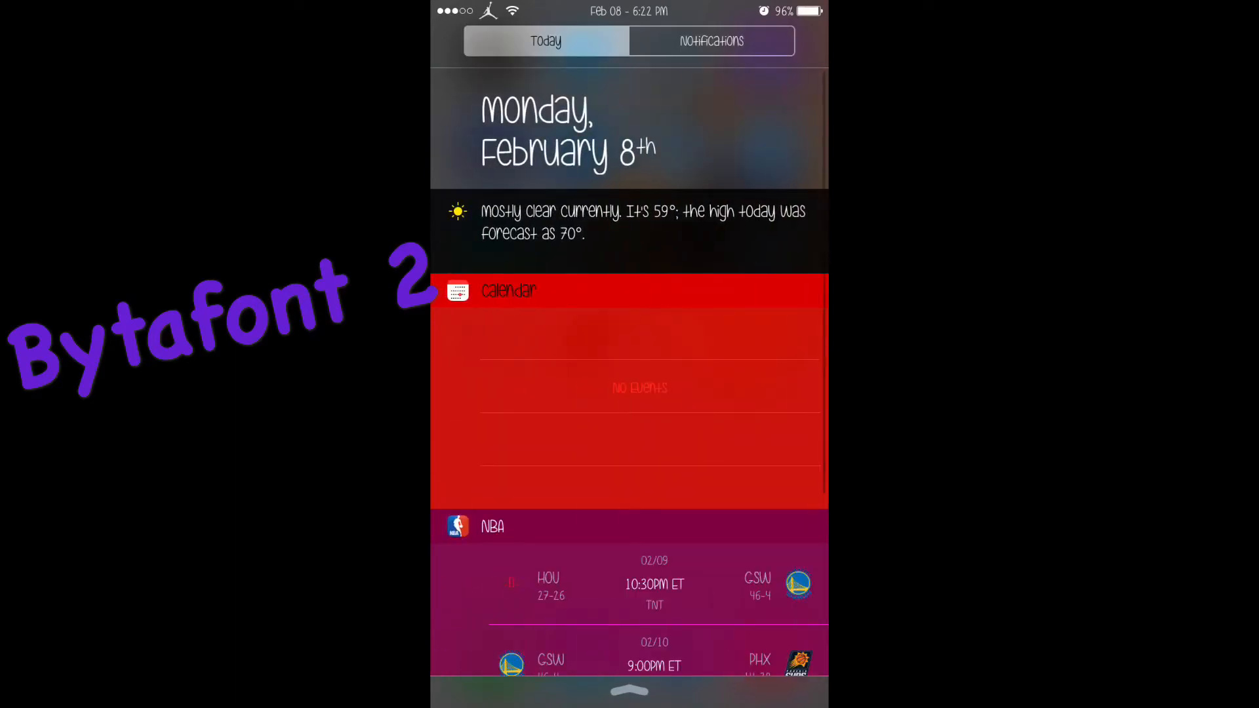
Scroll the Notification Center Today view before launching BytaFont 2
scroll(up, 3)
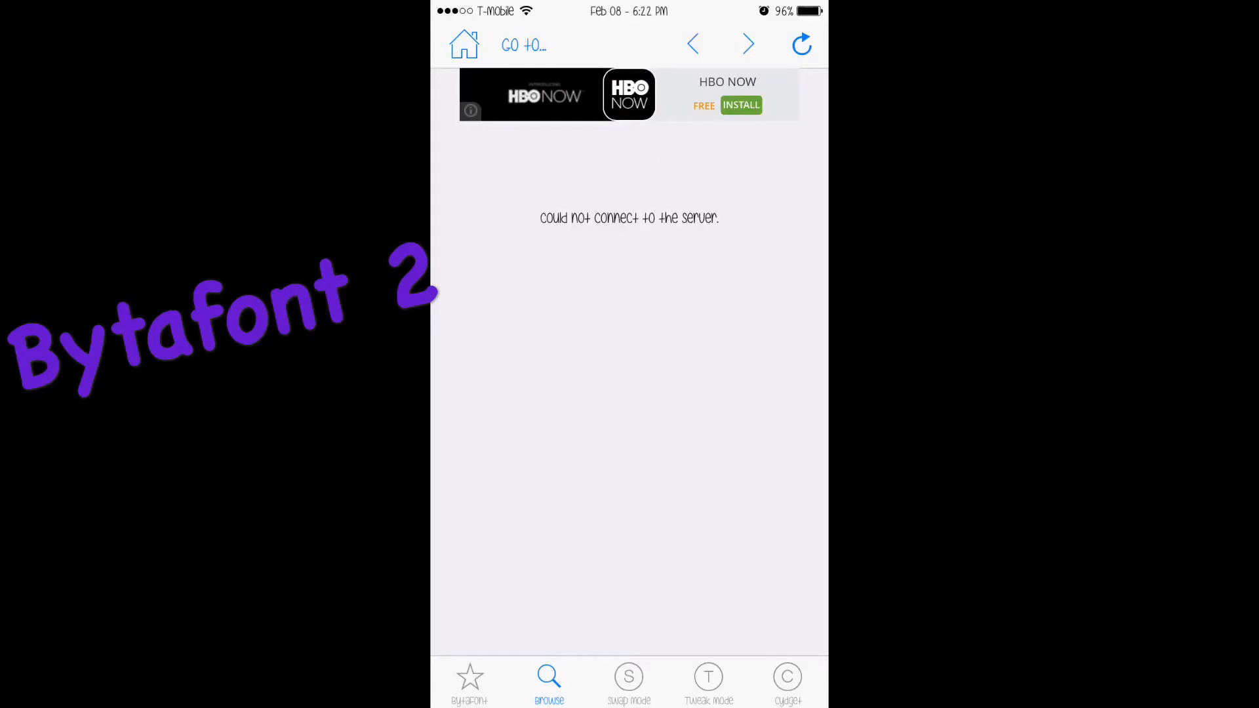
Reload the Browse font catalogue, then bring up the Swap Mode font categories
click(801, 45)
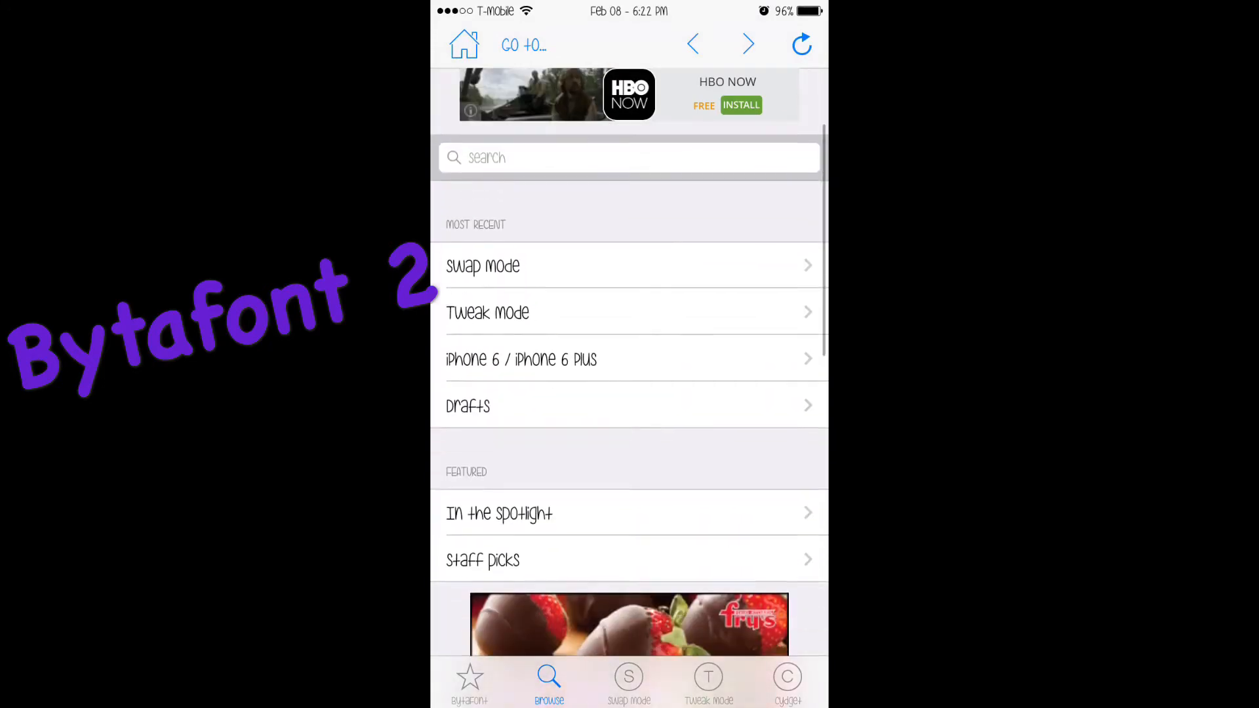
click(628, 682)
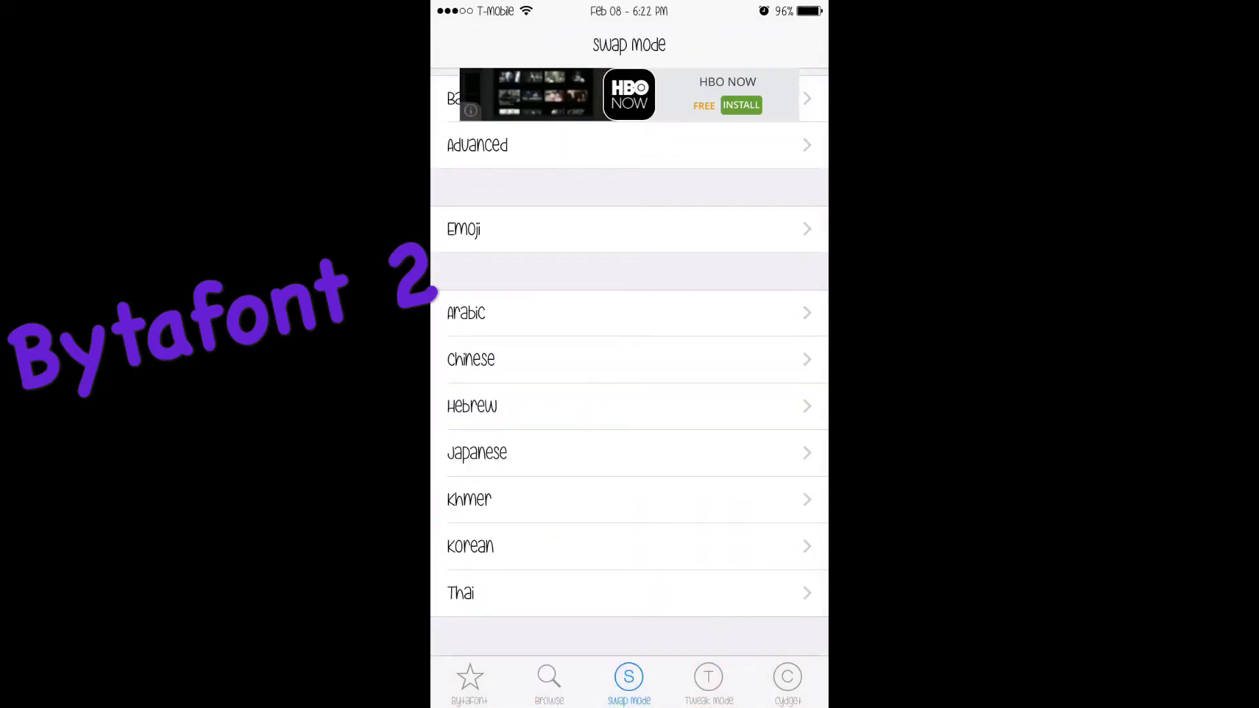
scroll(down, 3)
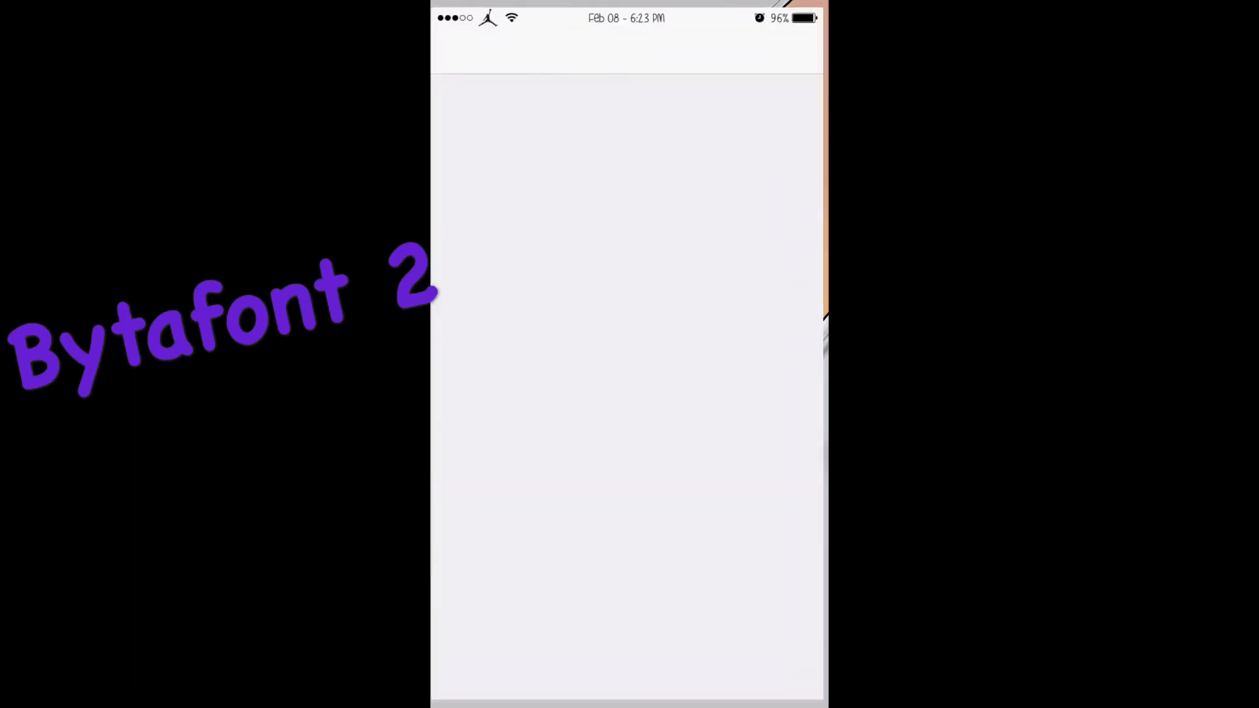
Browse the Swap Mode font list and bring up the Yikes font preview page
click(628, 677)
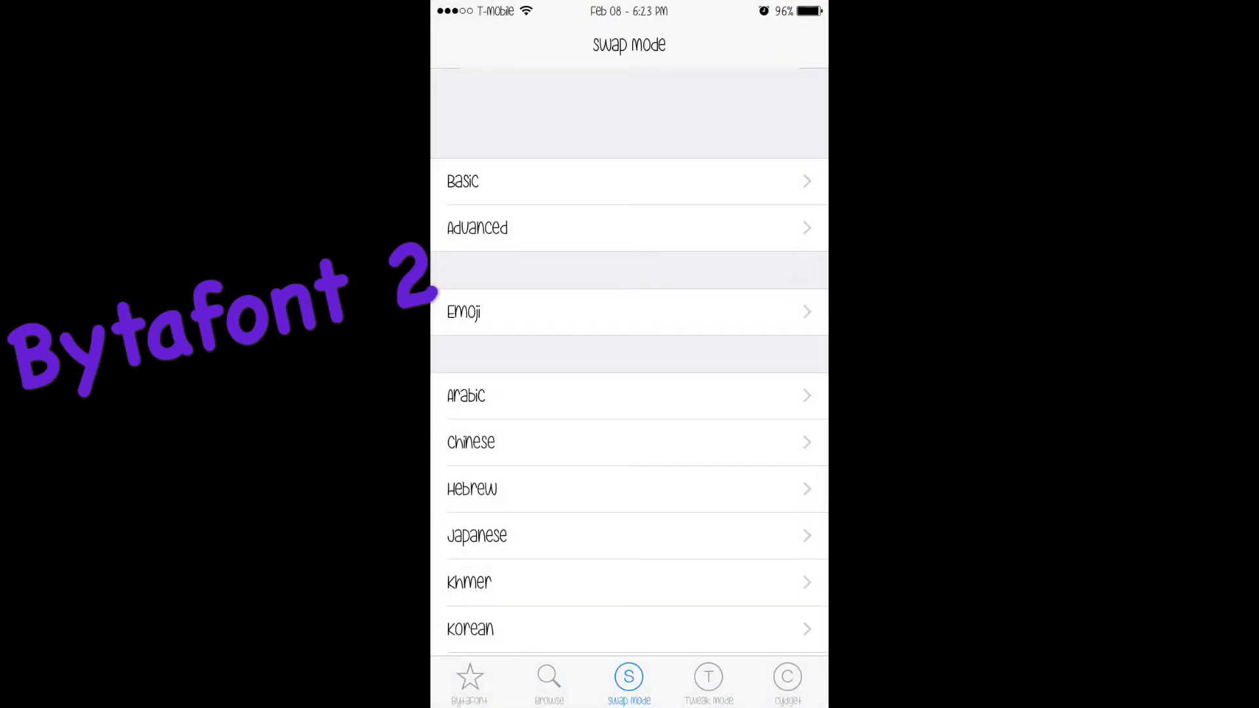
click(548, 682)
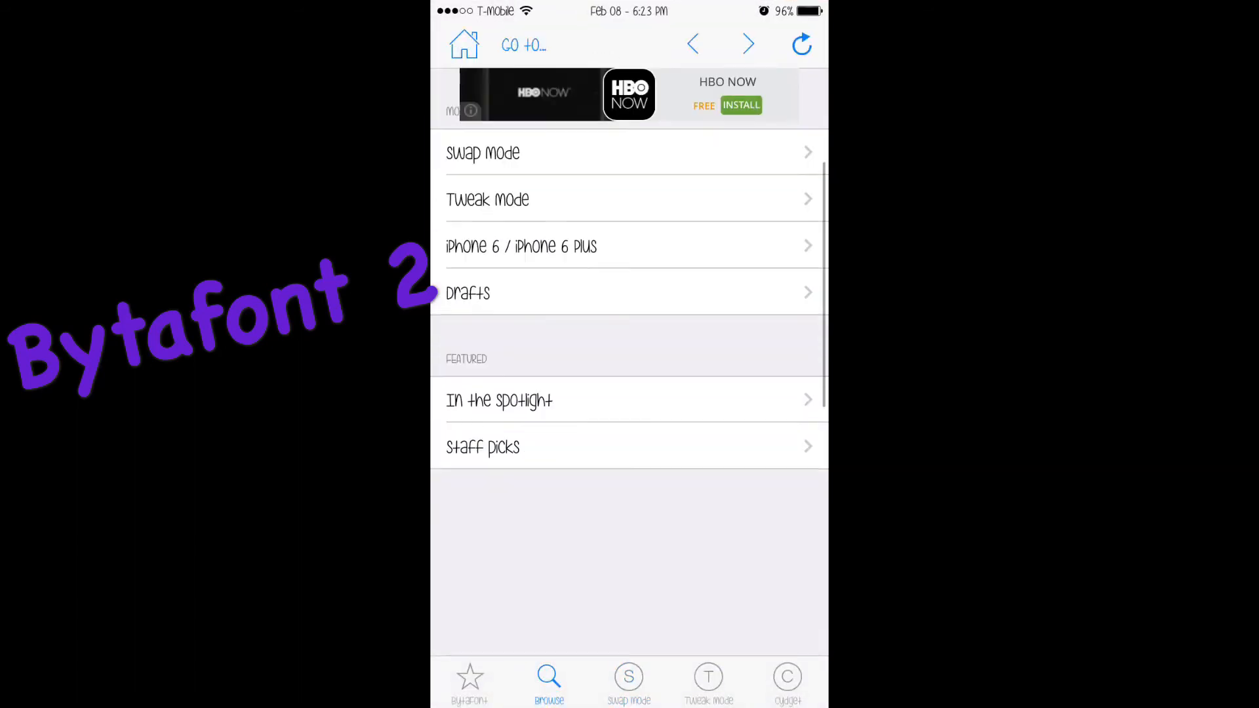
scroll(down, 3)
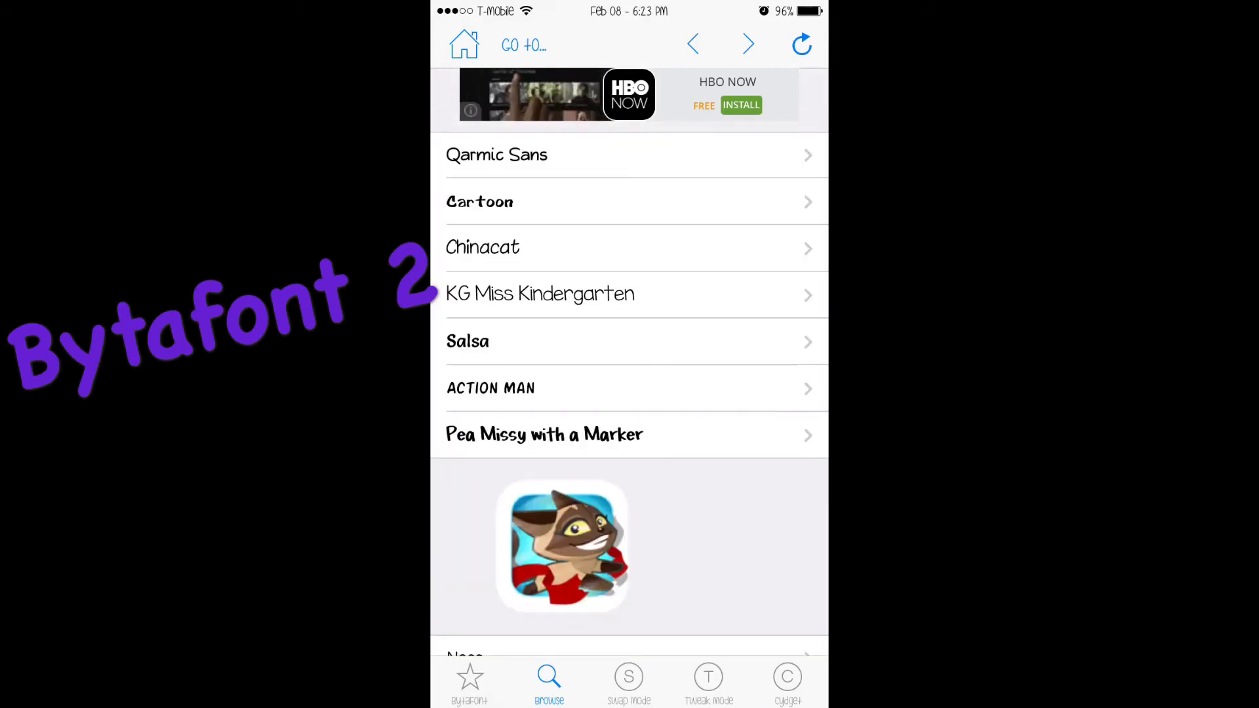
scroll(down, 3)
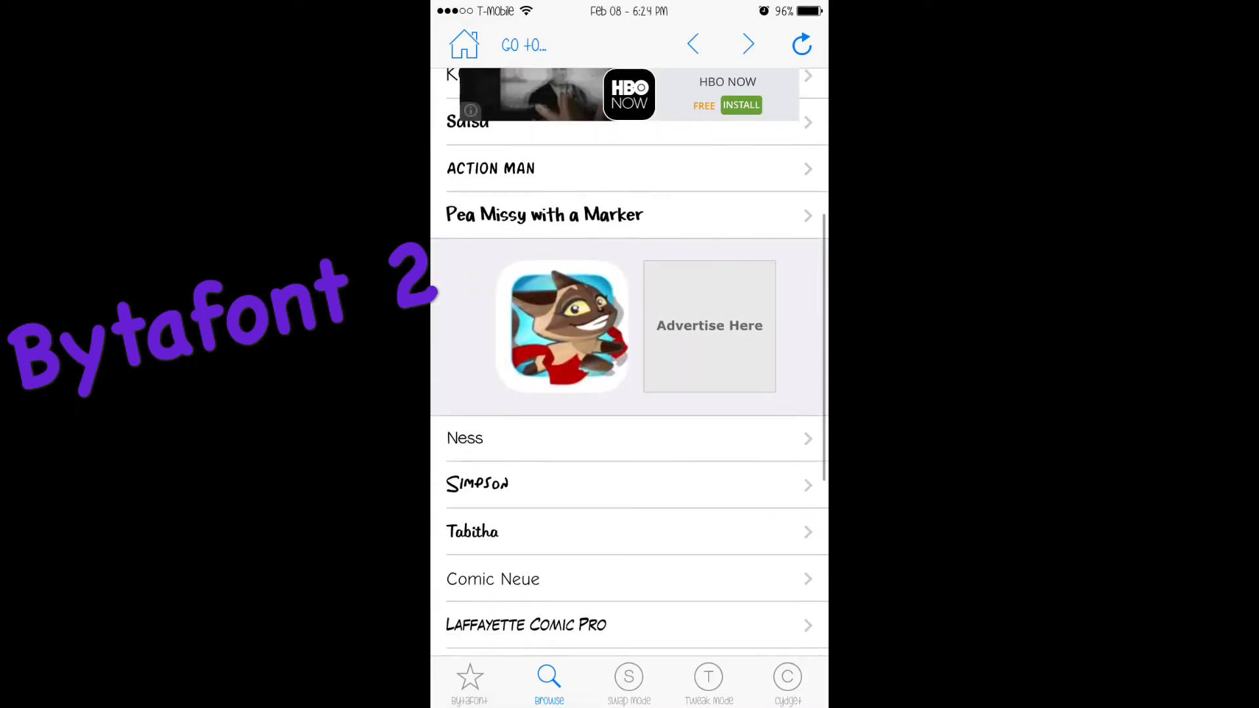
scroll(down, 3)
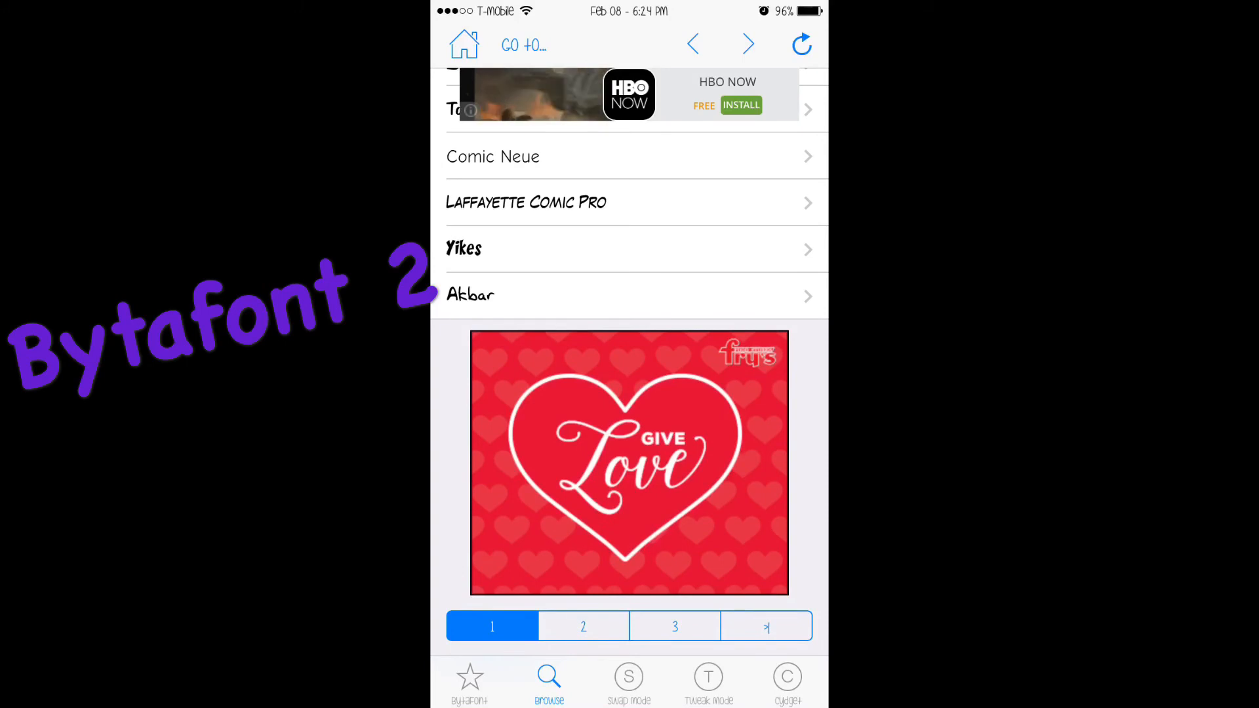
click(463, 248)
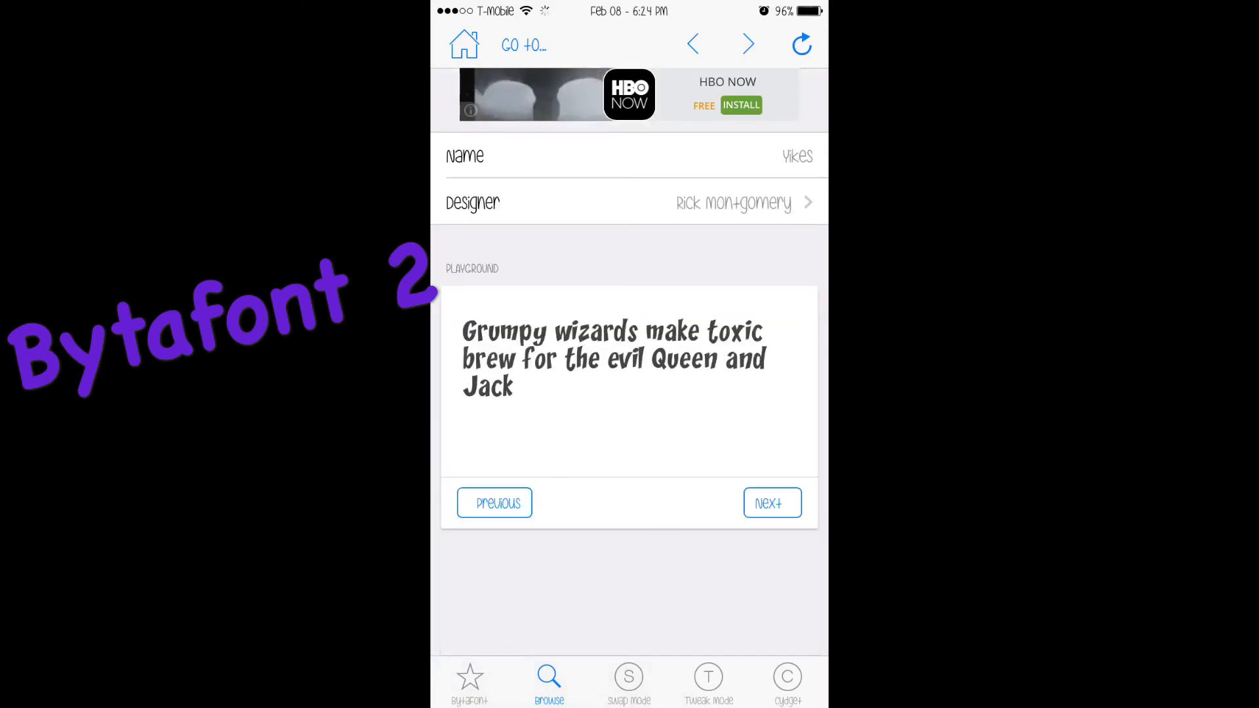
Scroll the Yikes font details before exiting to the home screen
scroll(down, 3)
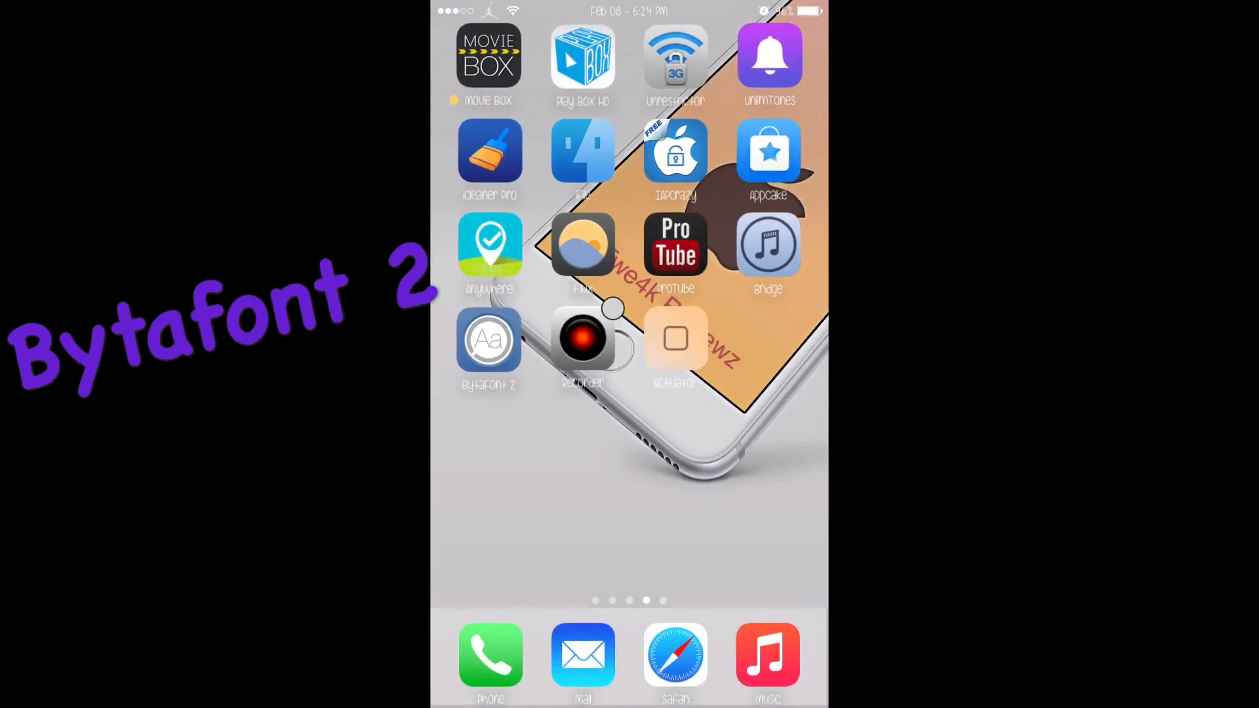
Launch BytaFont 2 from the home screen back into Swap Mode
click(489, 337)
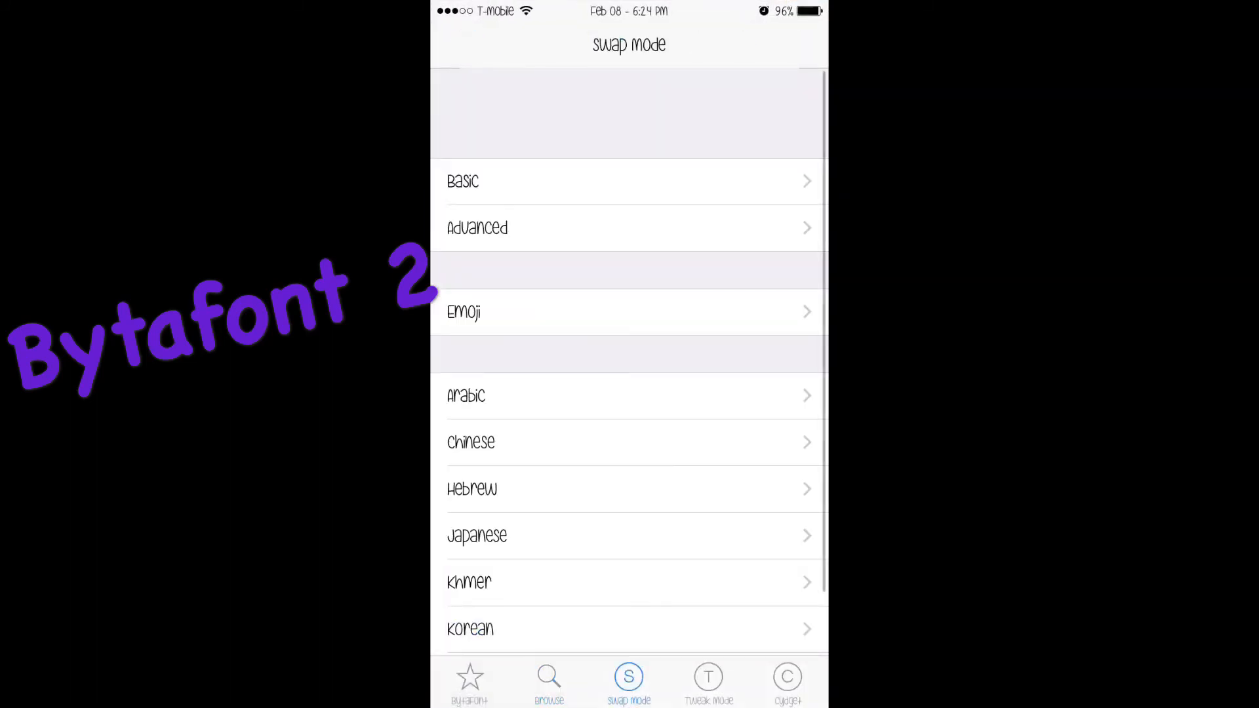